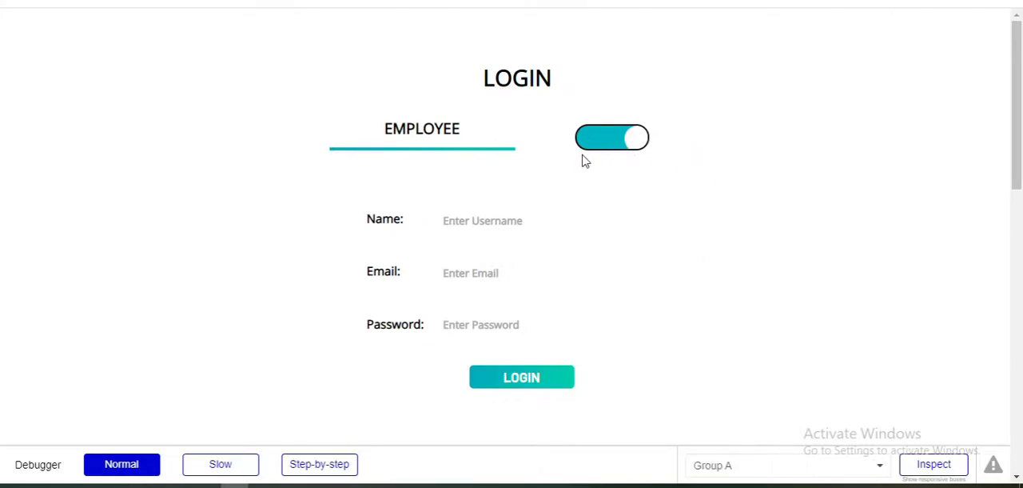
- Flip the toggle several times in preview, then search 'BE' in the editor for Better Toggle
left_click(611, 137)
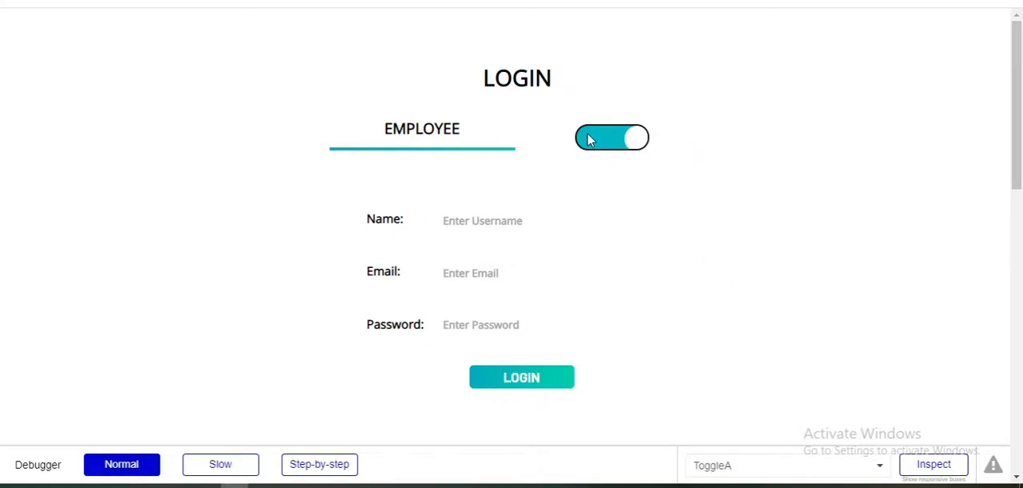
left_click(612, 138)
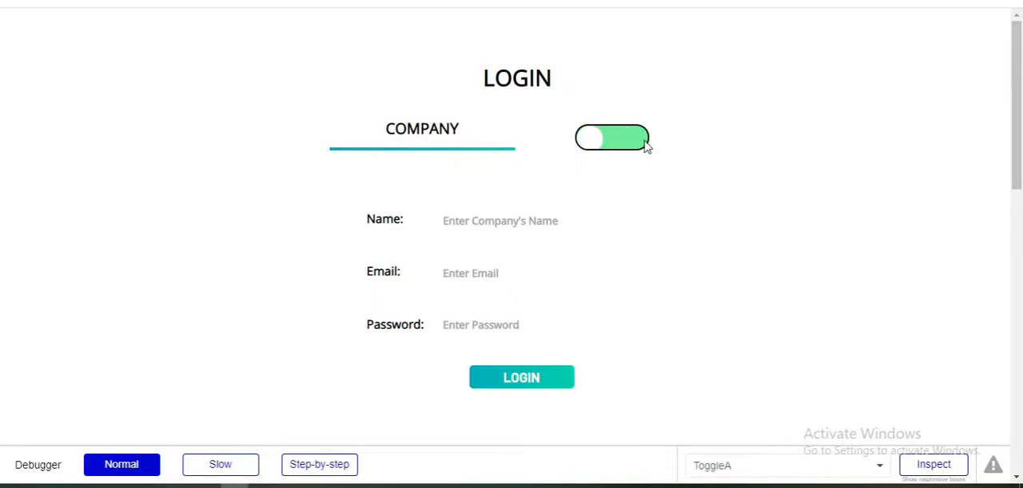
left_click(611, 137)
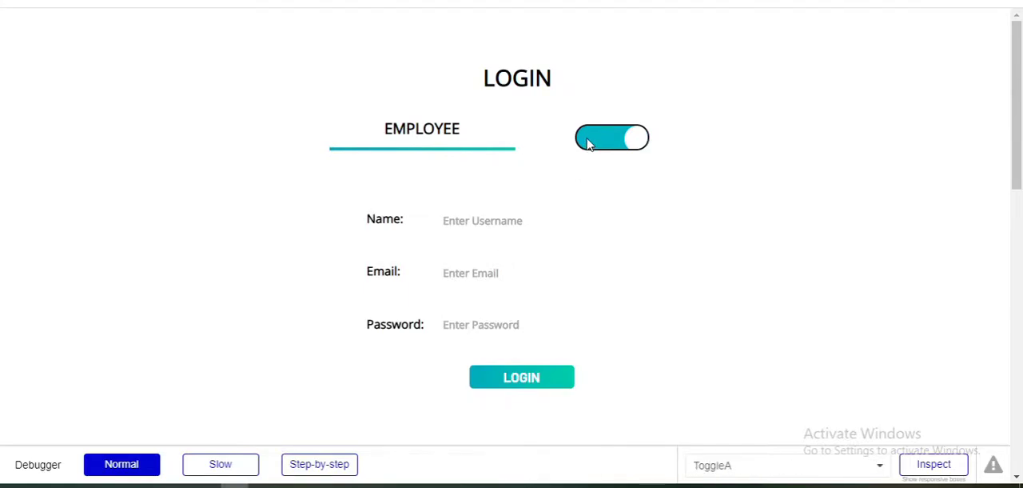
left_click(612, 136)
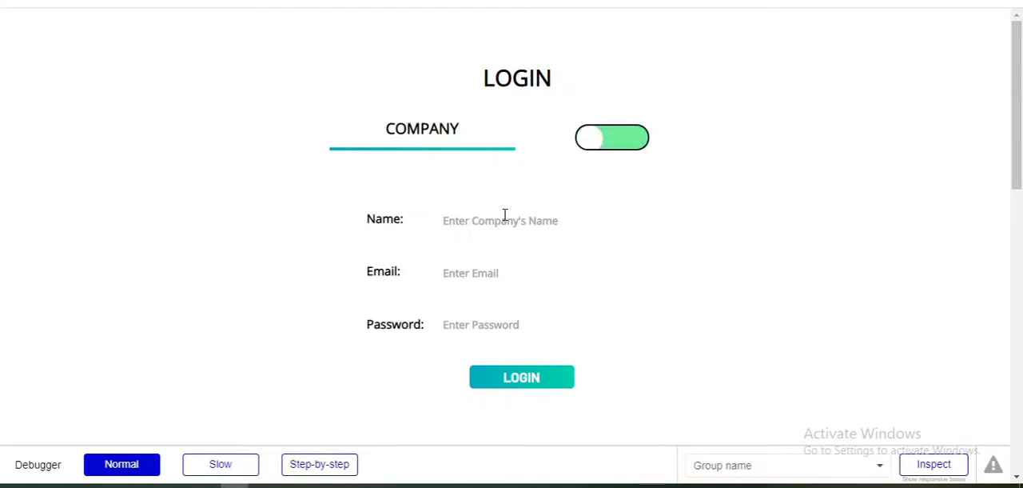
left_click(612, 136)
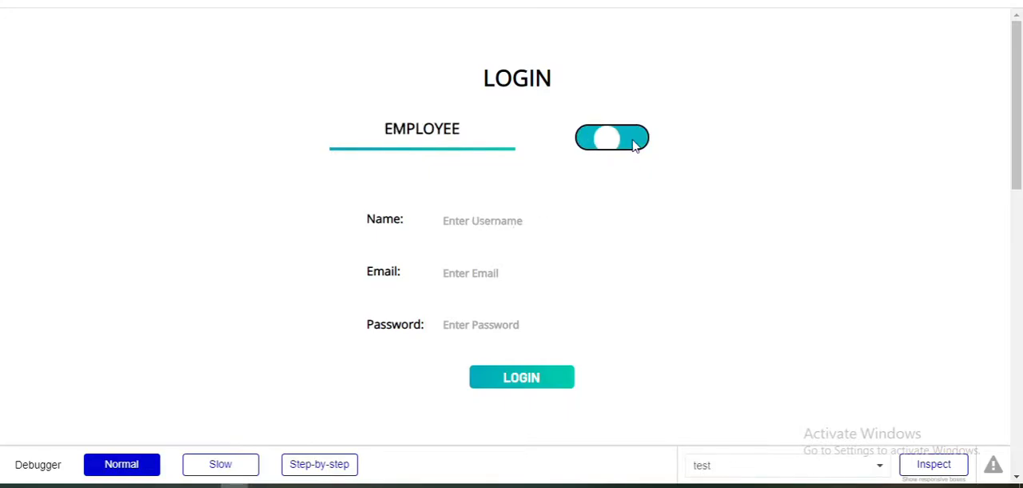
left_click(611, 137)
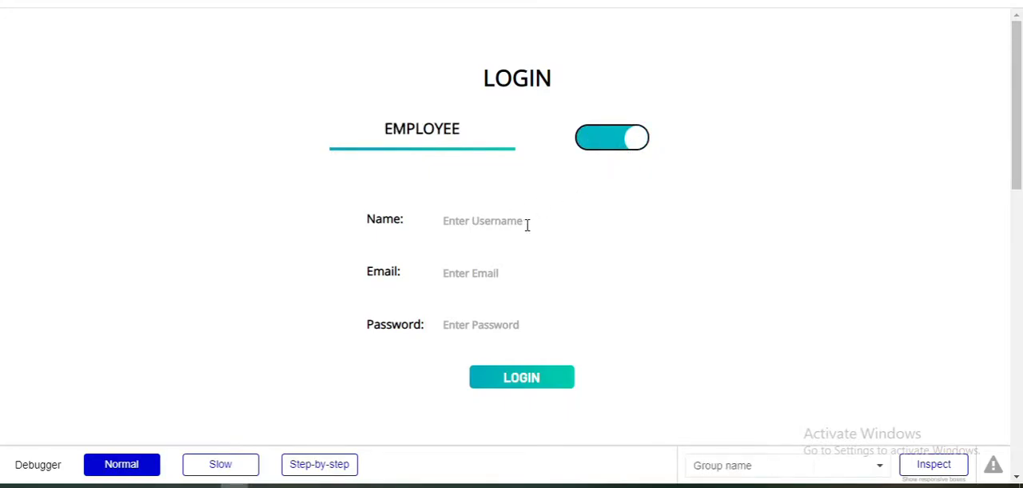
mouse_move(624, 214)
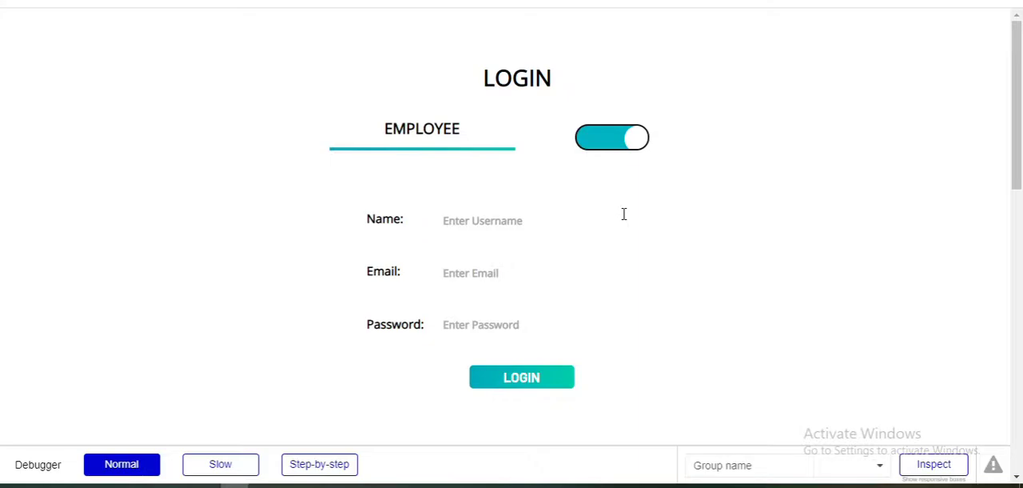
type("test")
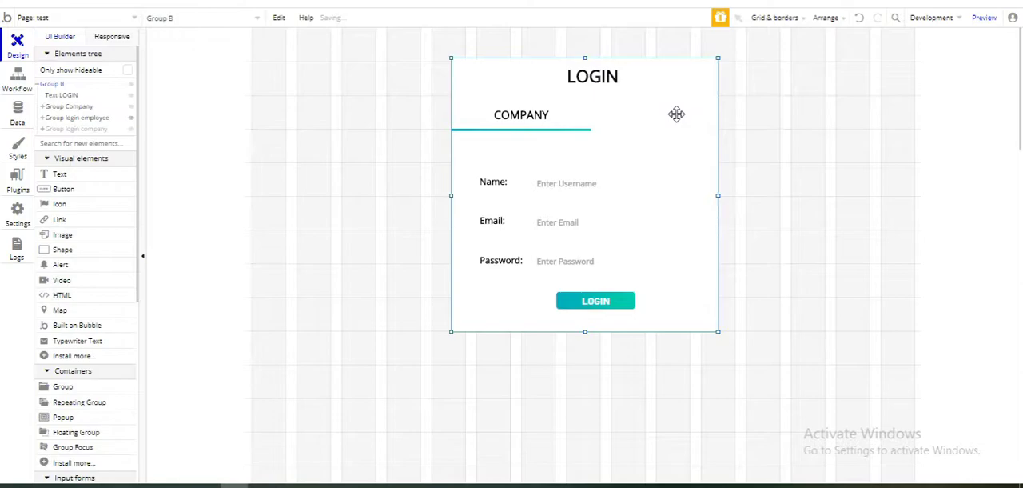
mouse_move(209, 119)
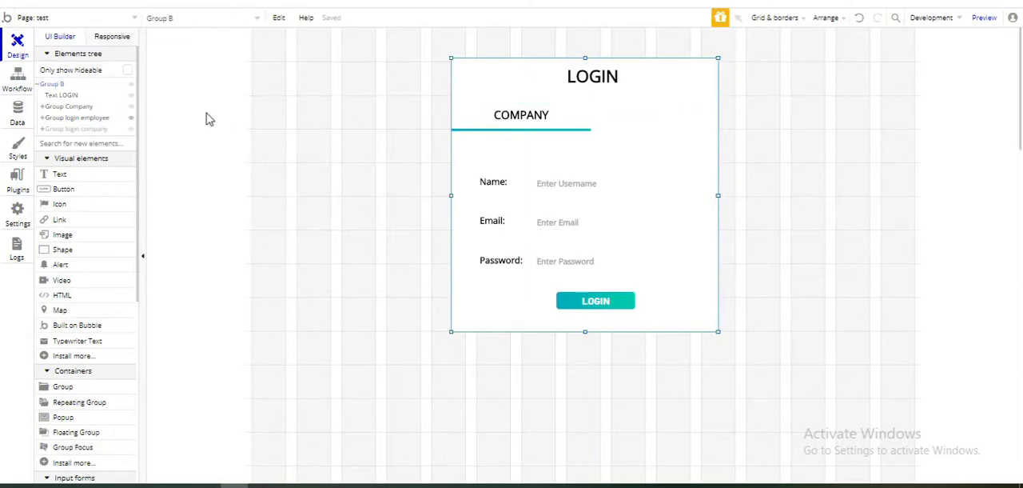
mouse_move(84, 196)
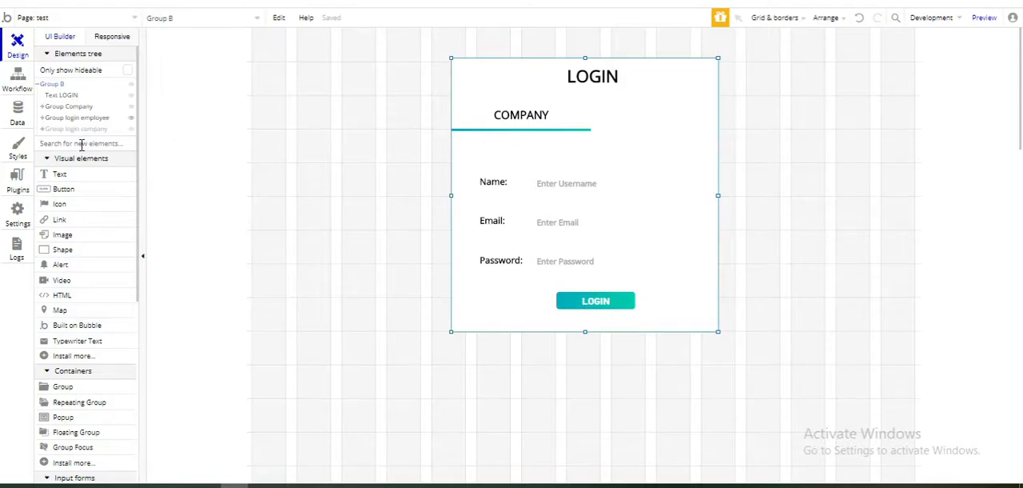
type("BE")
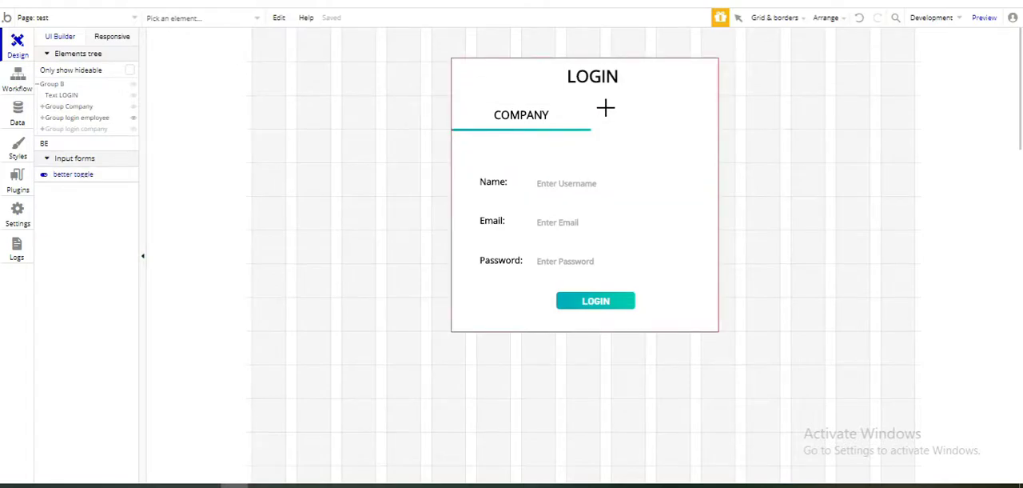
- Place a Better Toggle beside COMPANY with active #03B4C6, inactive #5AD65A, roundness 20
left_click_drag(605, 108, 660, 121)
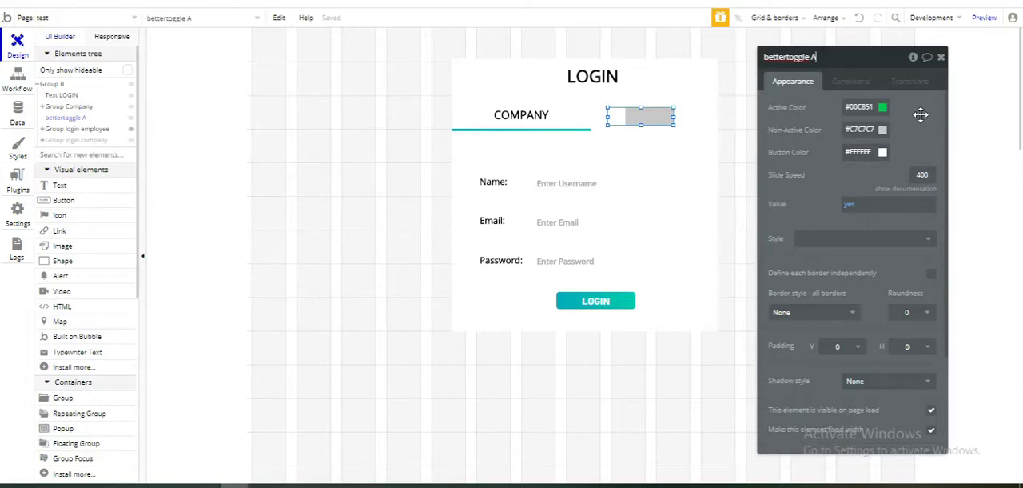
mouse_move(807, 160)
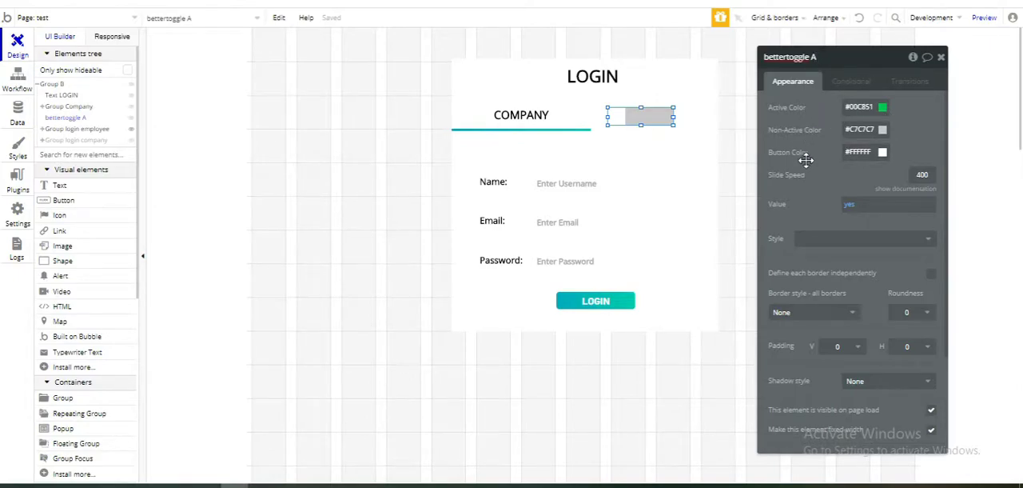
left_click(871, 106)
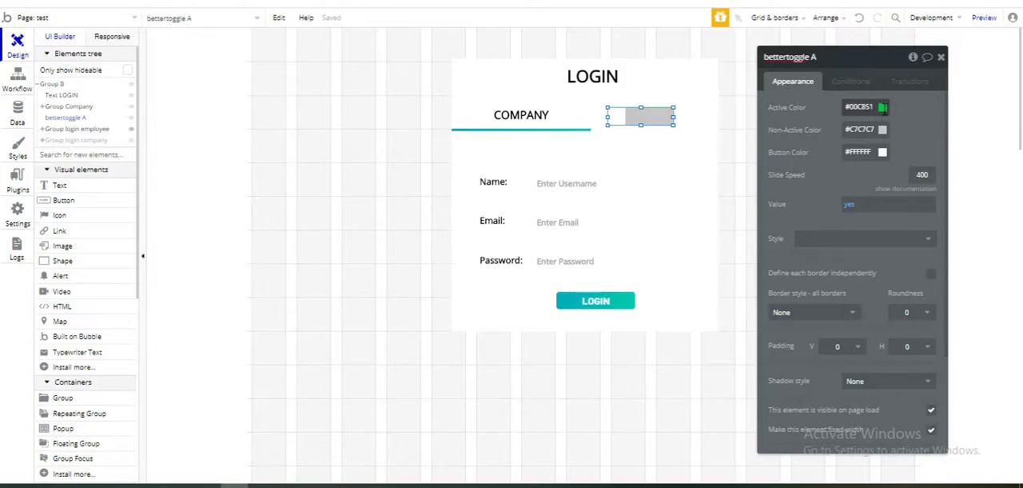
left_click(883, 107)
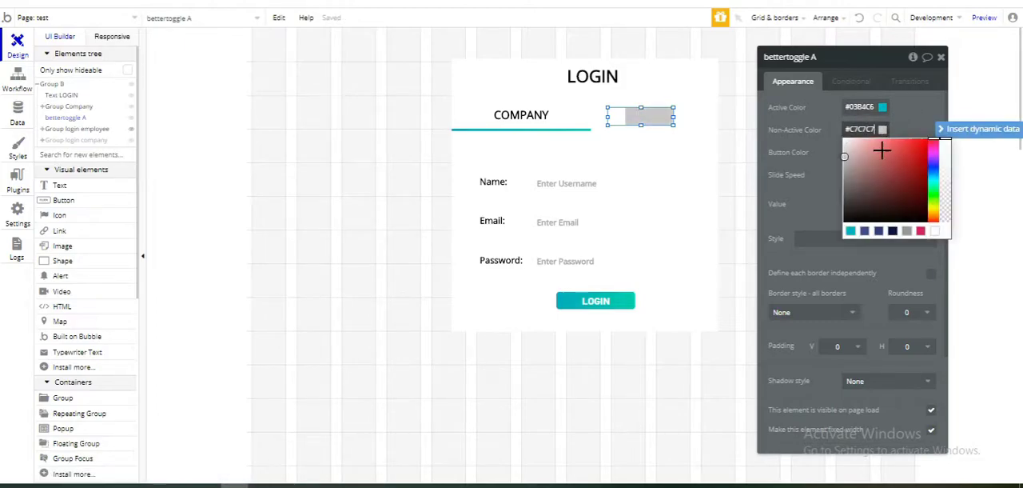
left_click(923, 188)
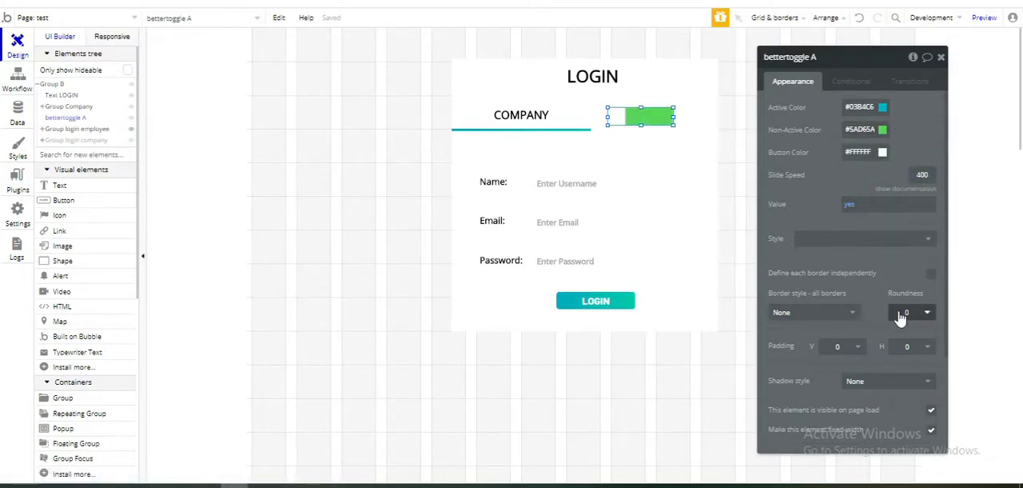
left_click(911, 312)
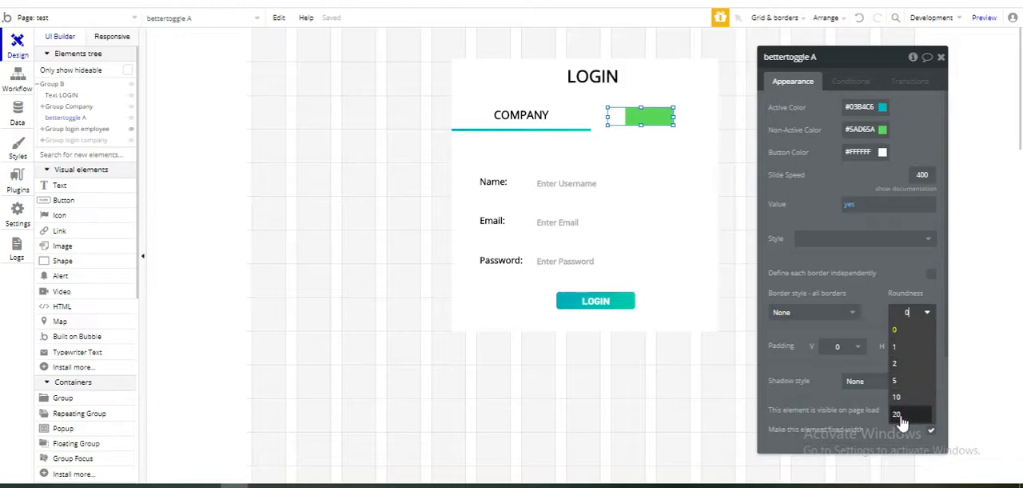
left_click(896, 414)
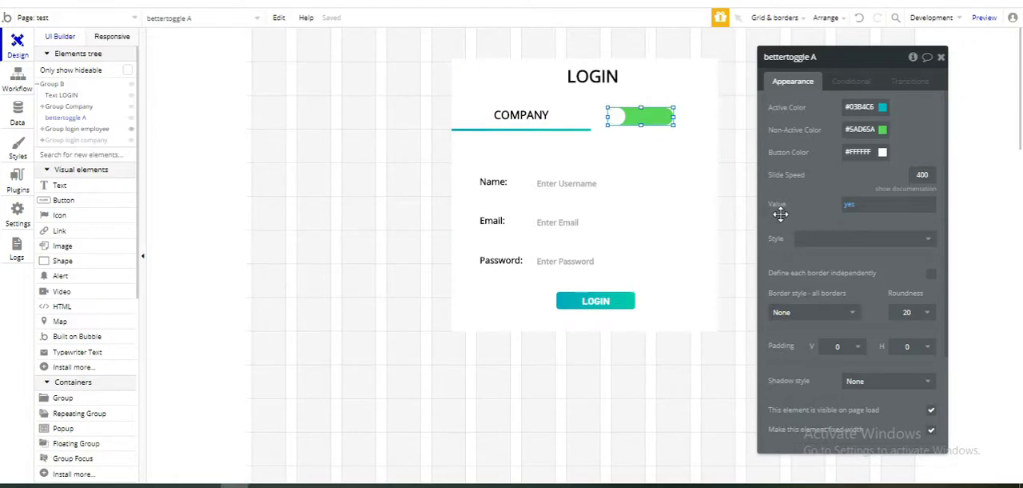
mouse_move(825, 212)
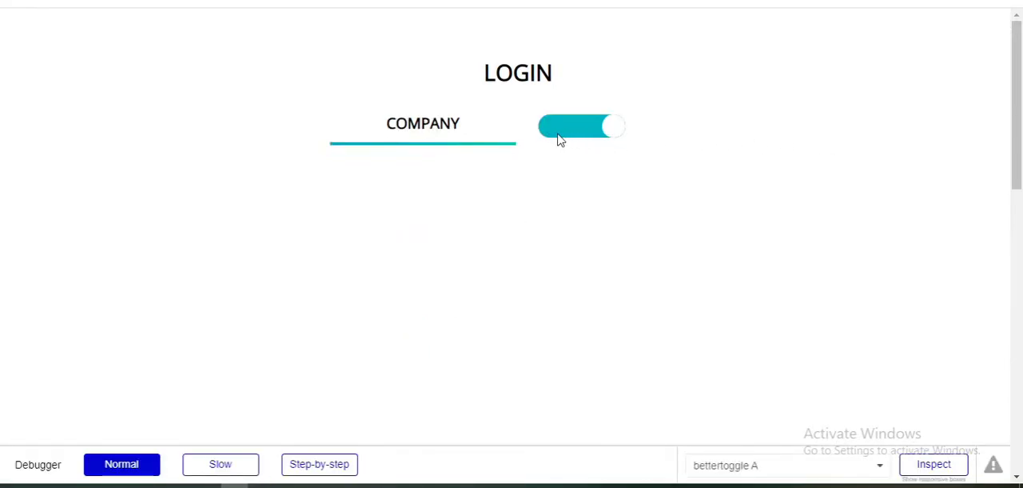
left_click(581, 125)
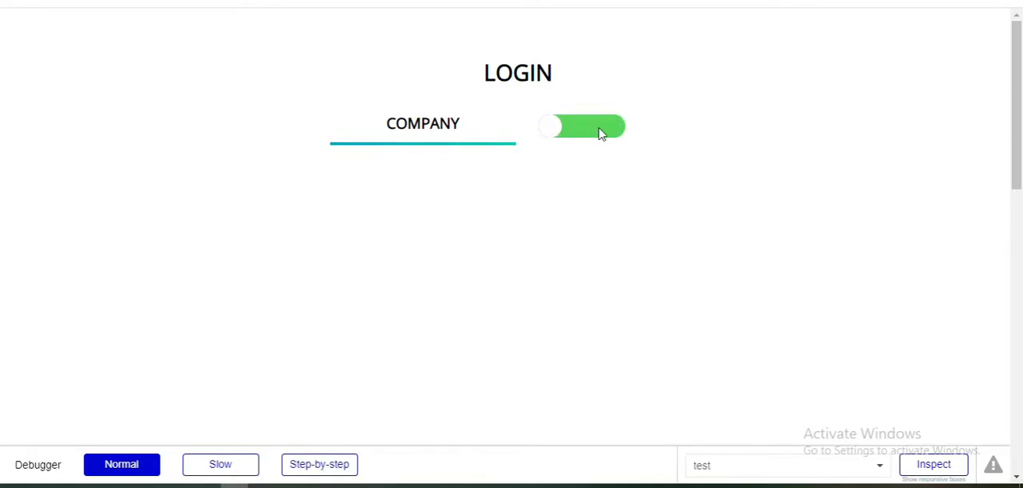
left_click(582, 126)
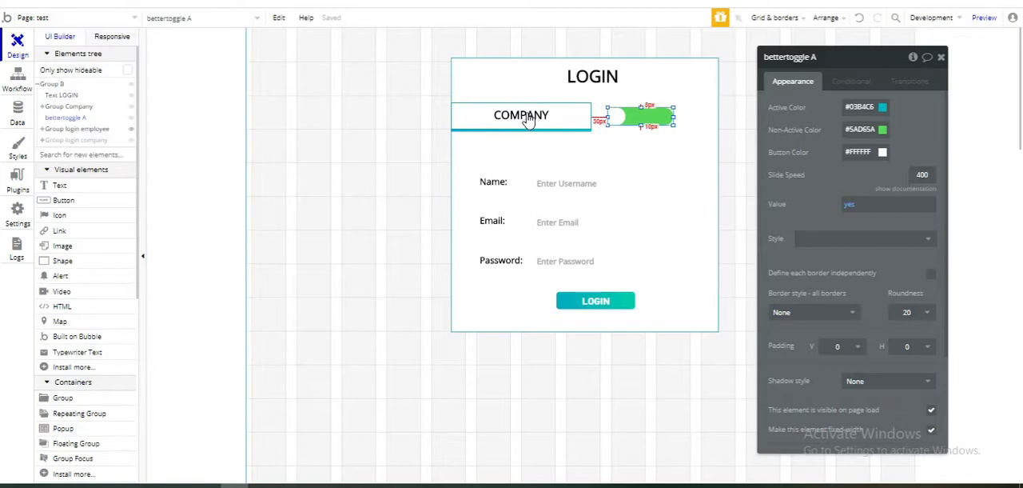
- Add a condition to the COMPANY text: when bettertoggle A's is Toggled
left_click(521, 115)
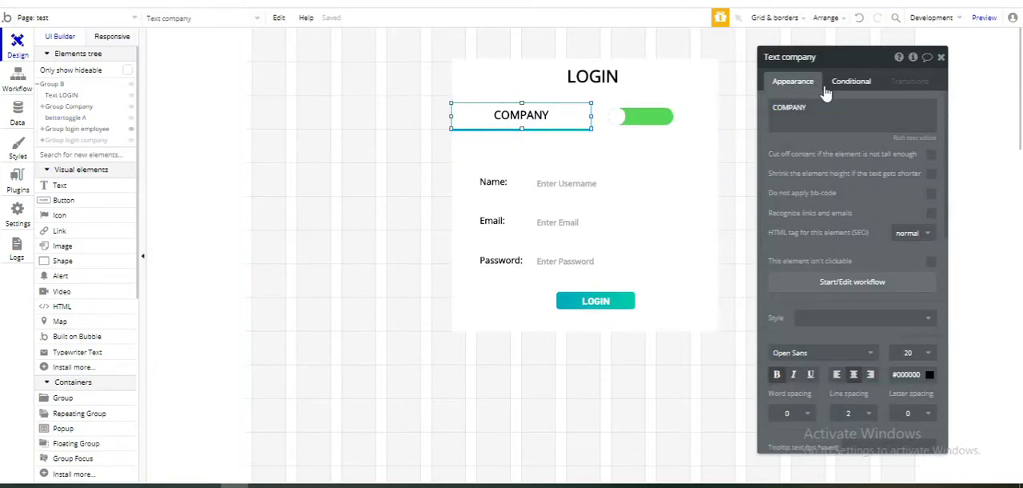
left_click(851, 81)
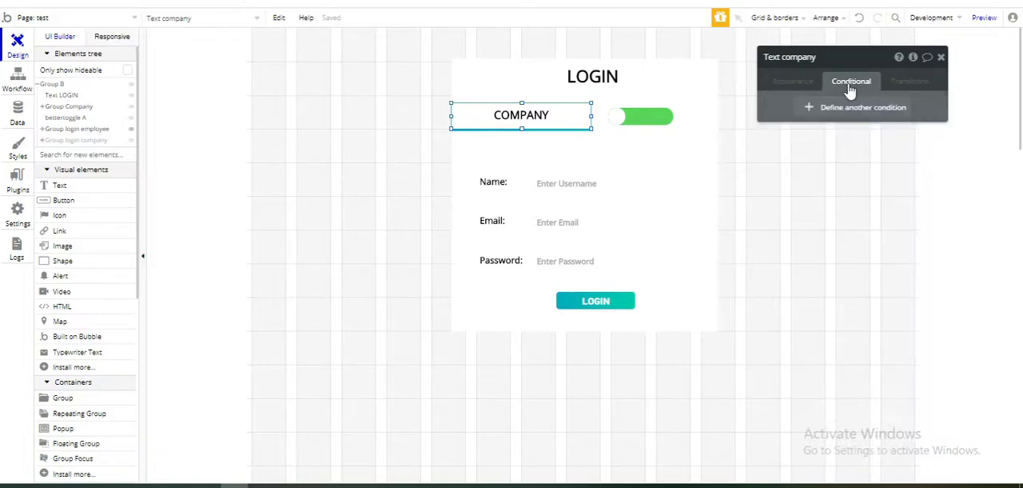
mouse_move(853, 108)
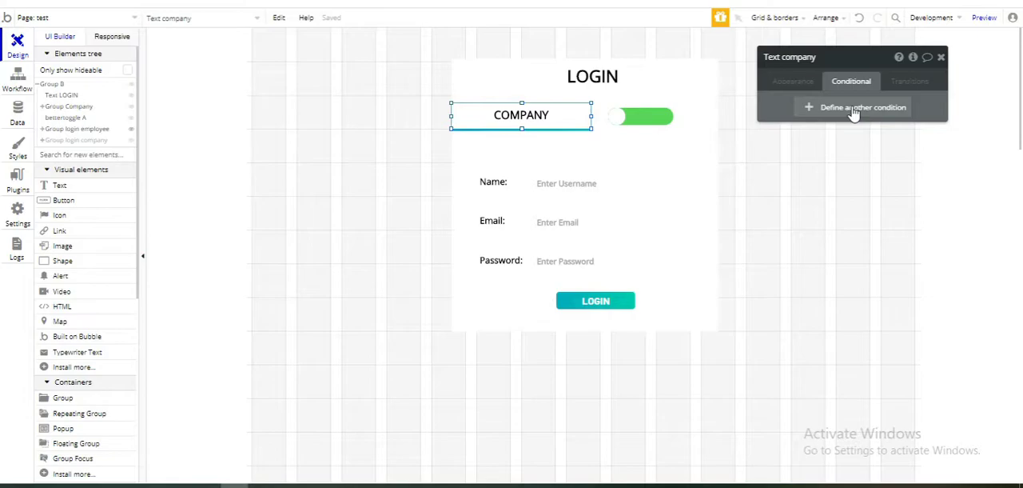
left_click(862, 107)
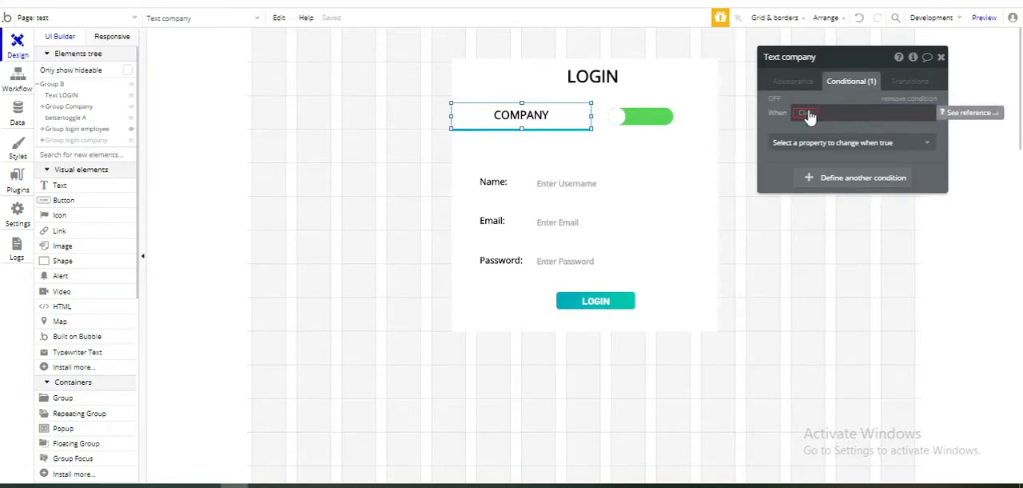
left_click(809, 112)
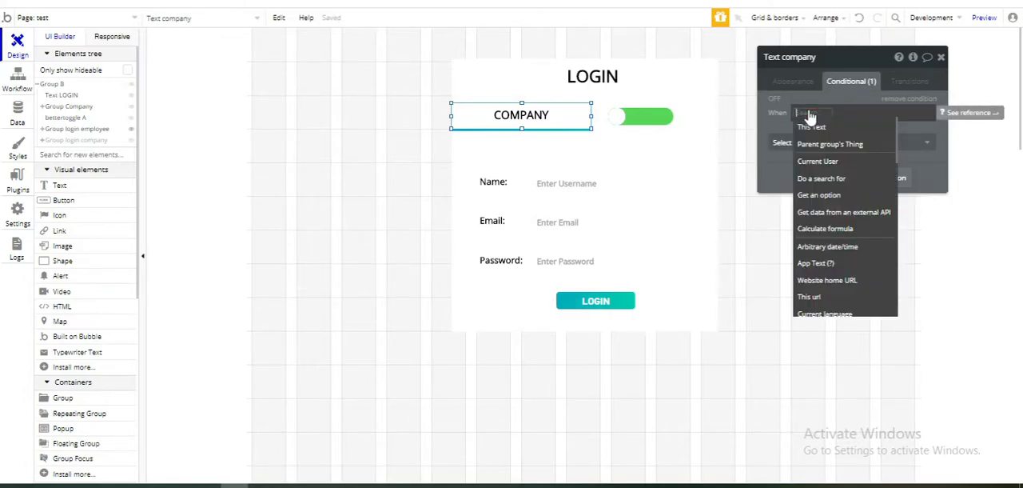
type("BU")
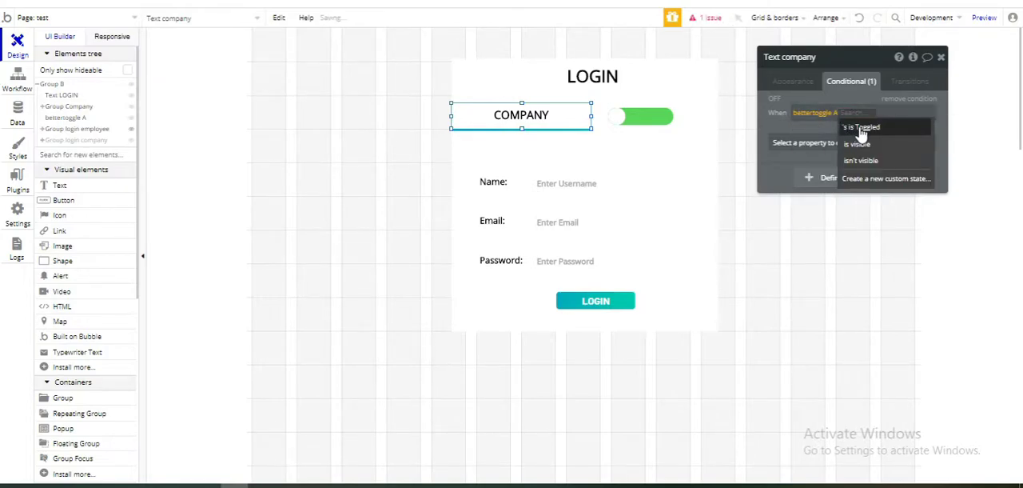
left_click(860, 127)
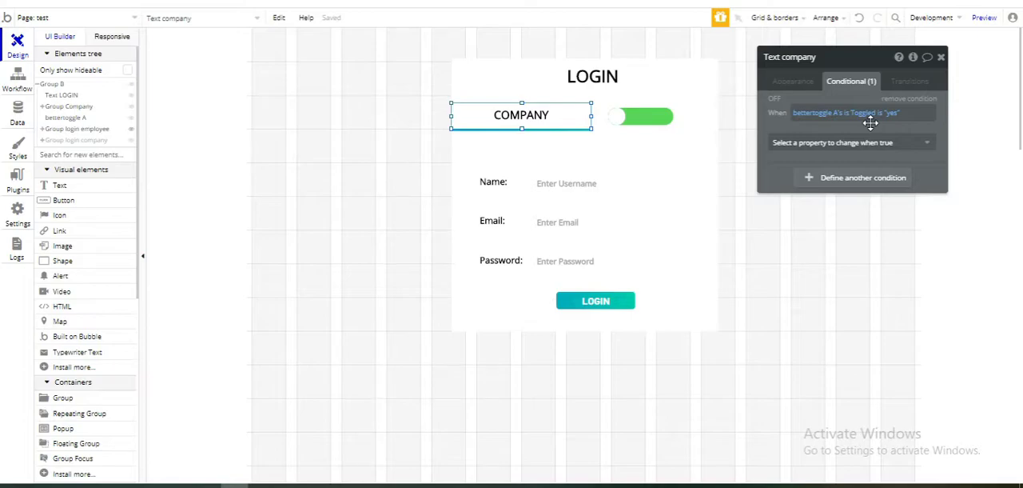
- Make the condition change the heading text to EMPLOYEE, close the editor, and preview
left_click(847, 143)
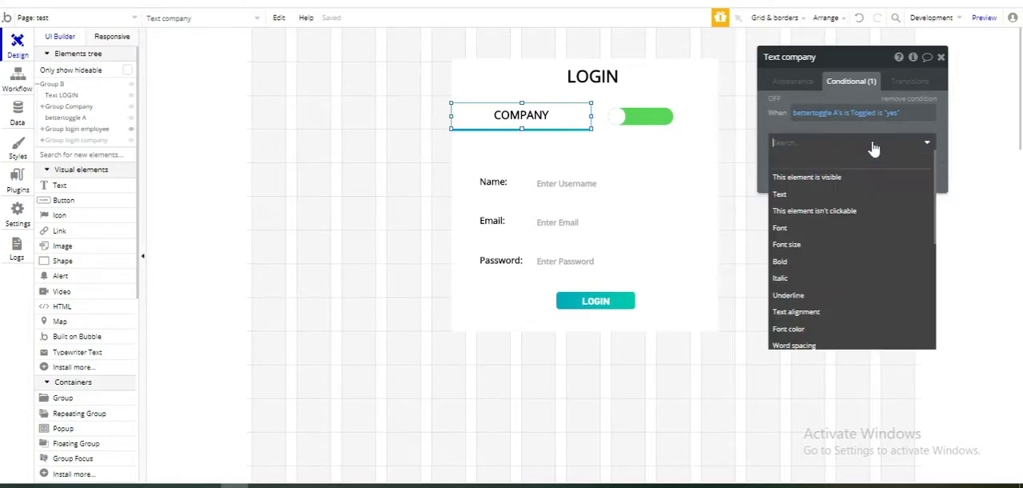
left_click(779, 194)
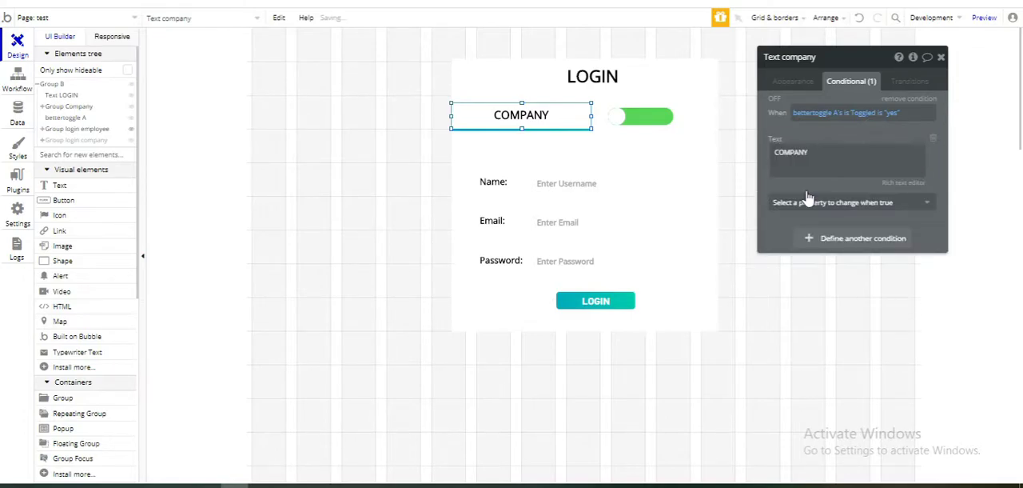
left_click(815, 155)
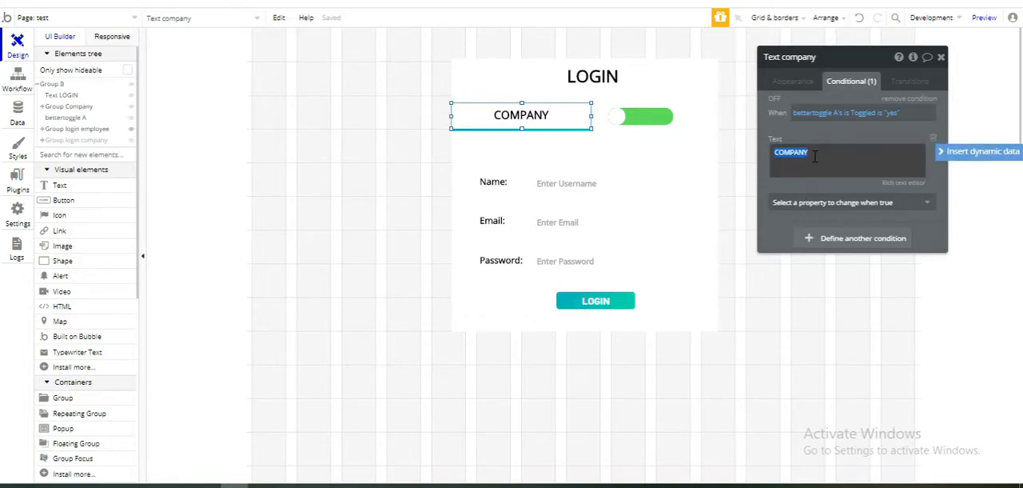
type("EMPLOYEE")
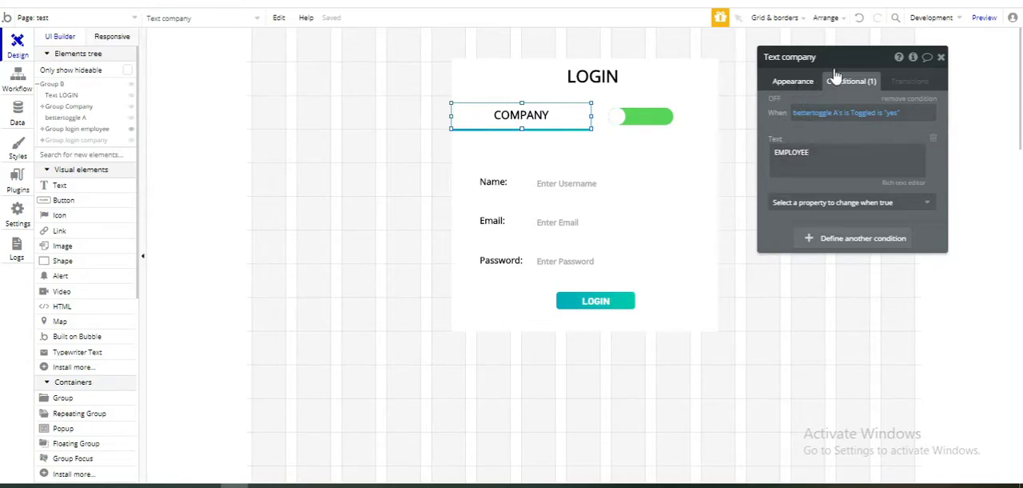
left_click(941, 57)
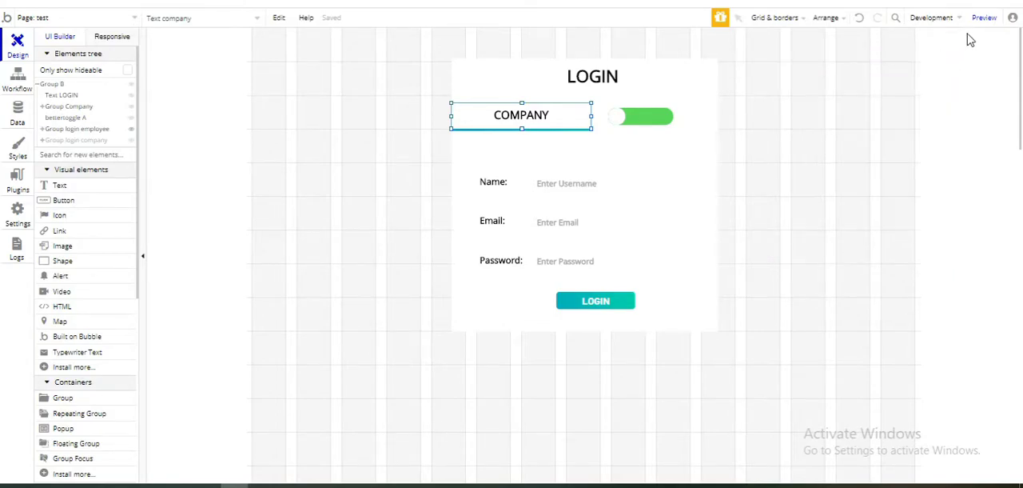
left_click(984, 17)
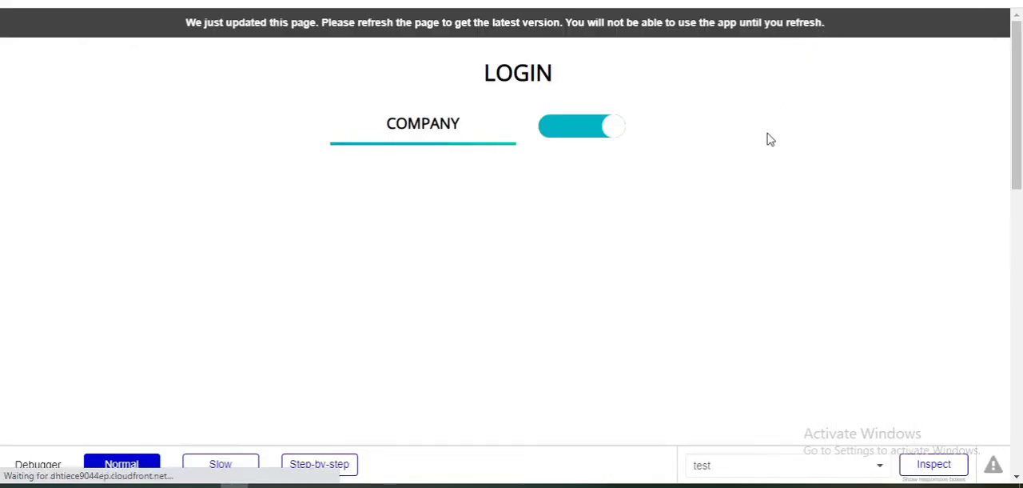
- Flip the toggle repeatedly in preview to confirm the heading alternates COMPANY and EMPLOYEE
left_click(582, 126)
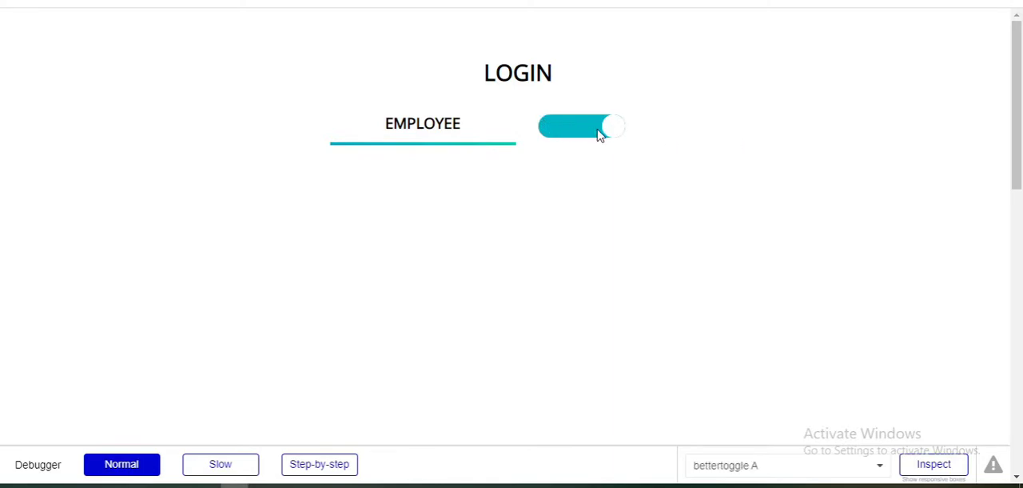
left_click(582, 125)
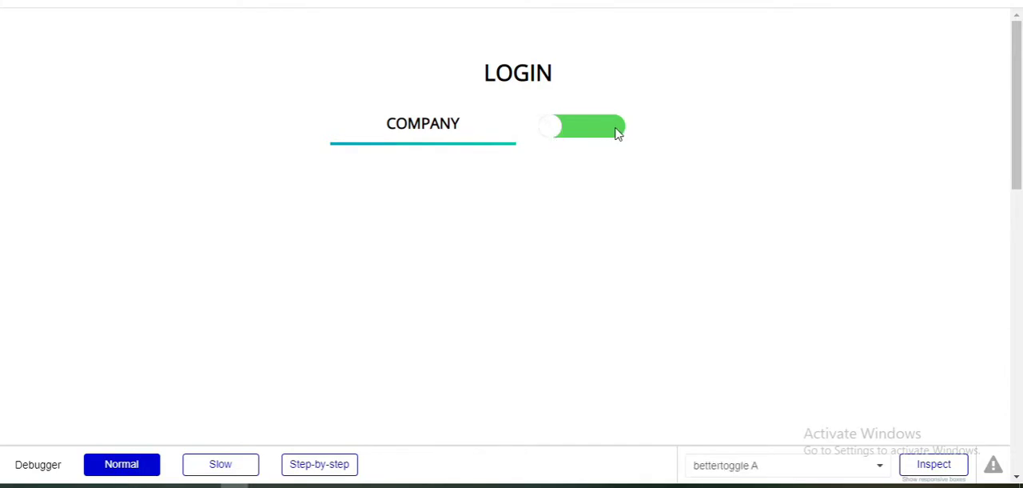
left_click(582, 126)
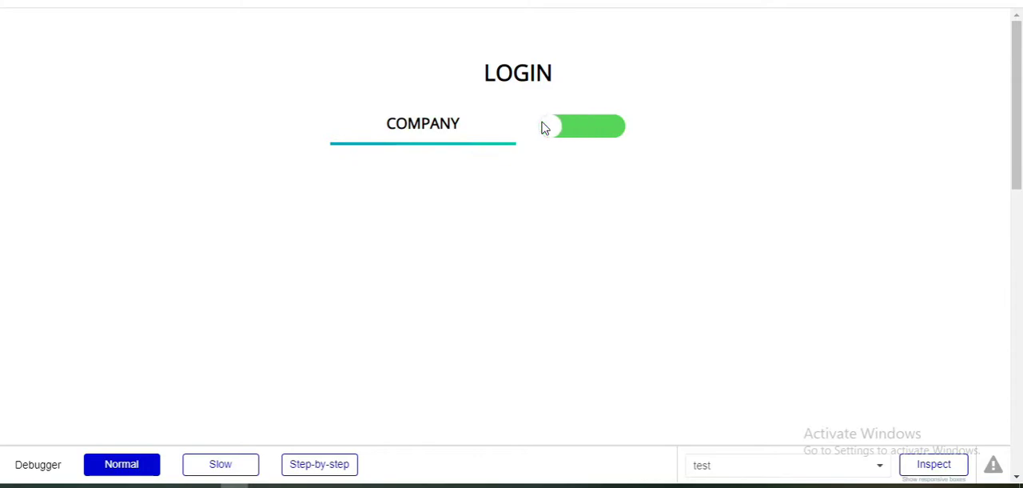
left_click(582, 125)
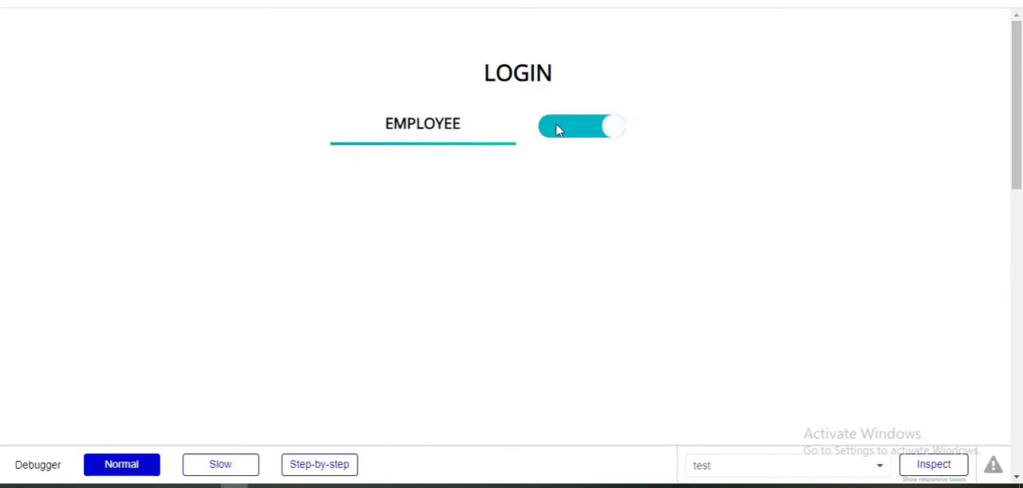
left_click(581, 125)
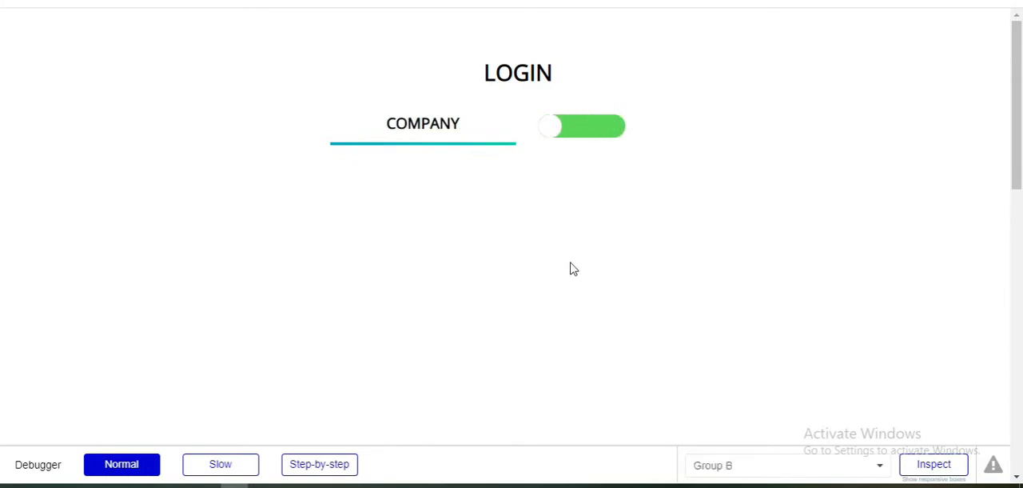
left_click(581, 126)
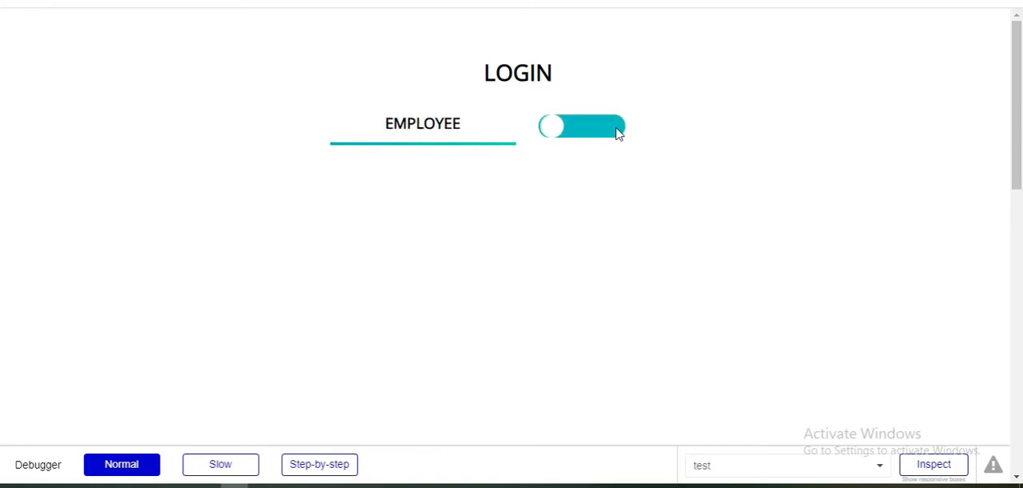
left_click(581, 125)
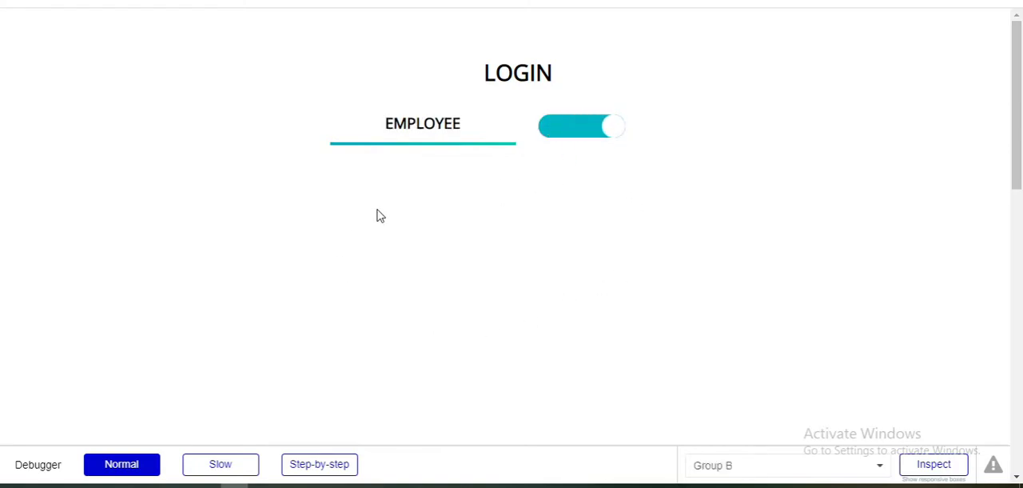
left_click(582, 125)
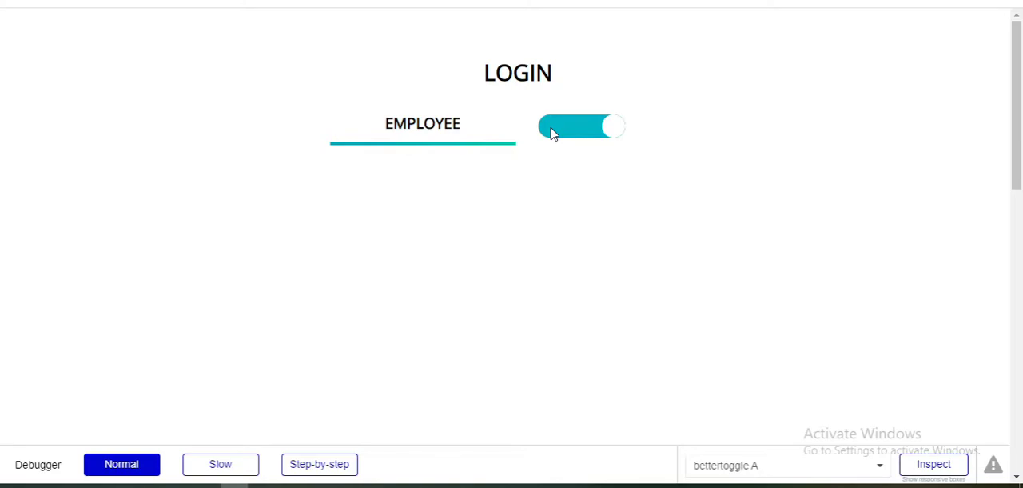
left_click(581, 126)
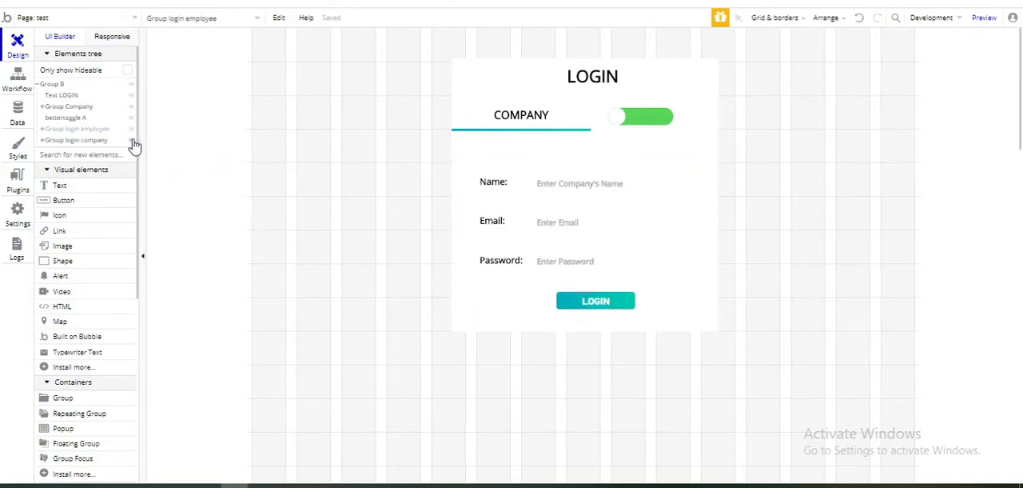
mouse_move(165, 148)
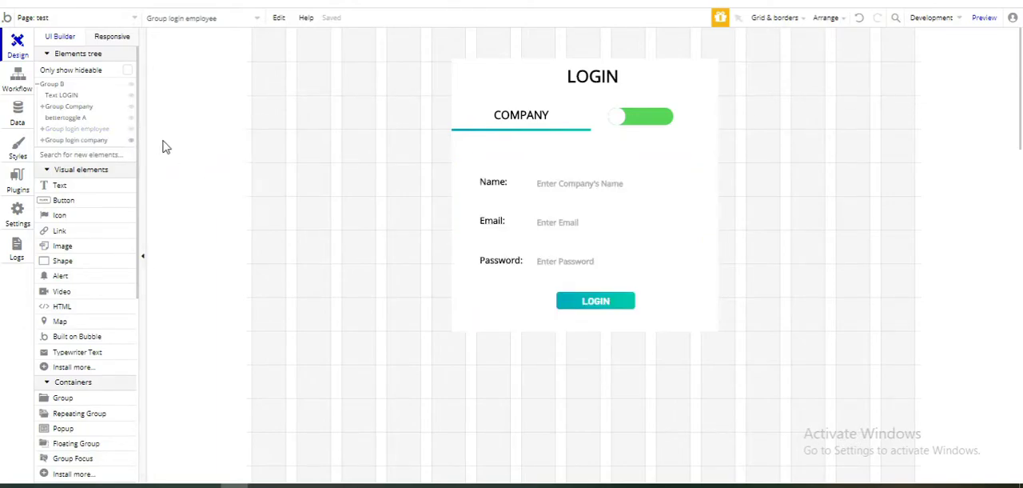
mouse_move(77, 140)
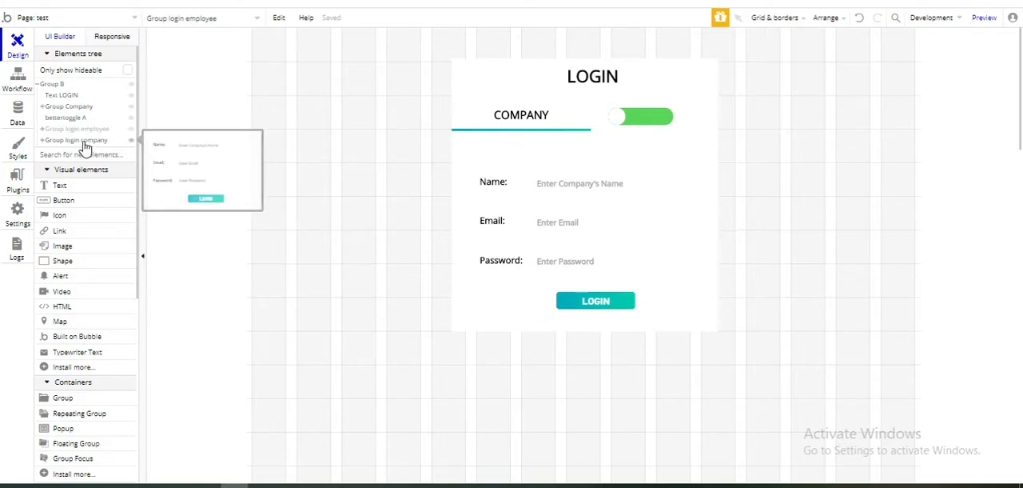
- Give Group login company a condition for bettertoggle A's is Toggled being 'no'
left_click(77, 140)
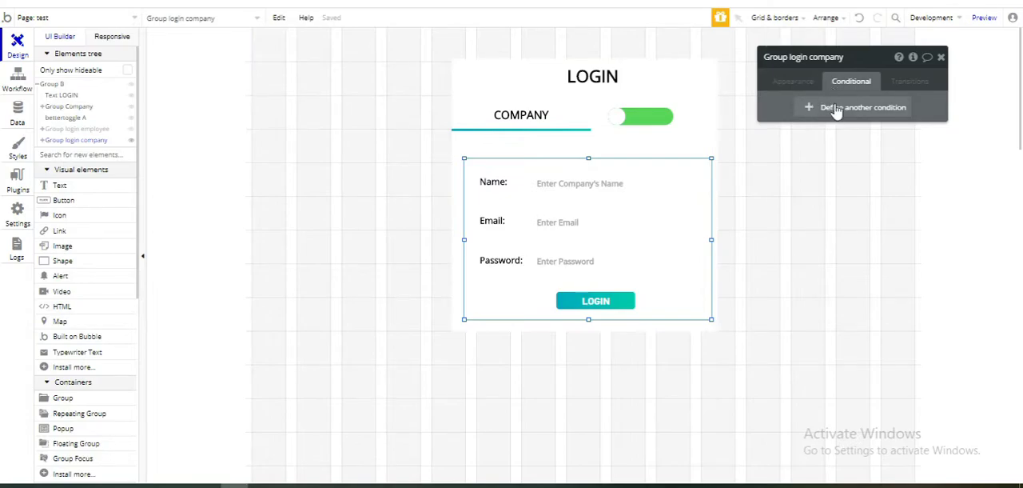
left_click(863, 107)
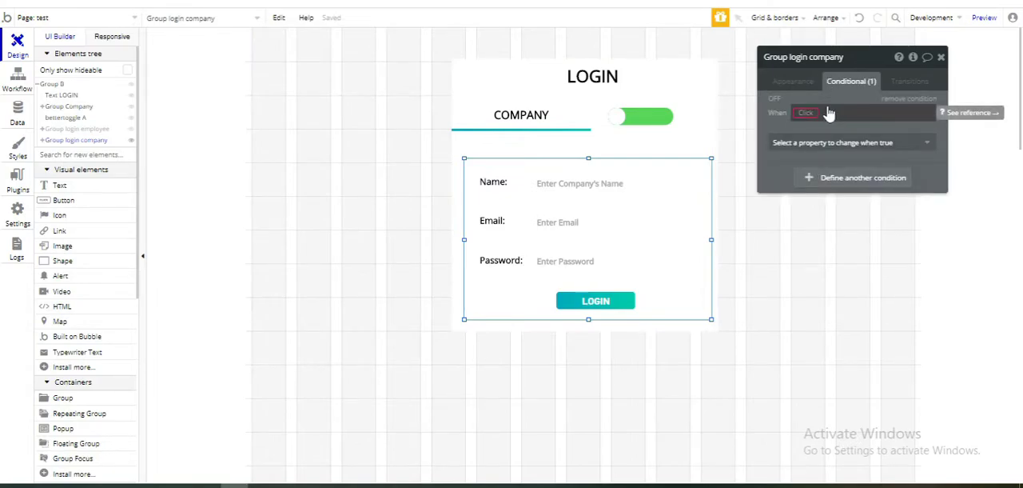
left_click(807, 112)
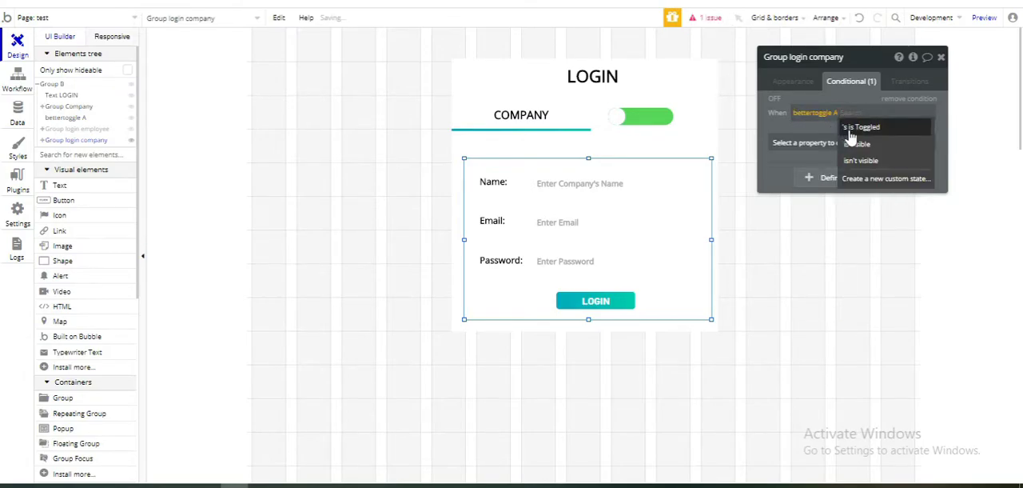
left_click(862, 127)
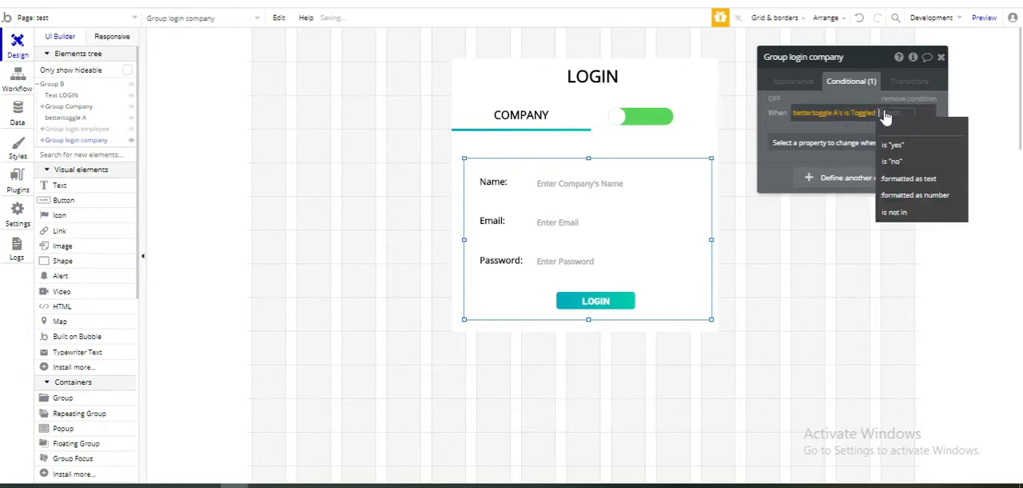
left_click(892, 161)
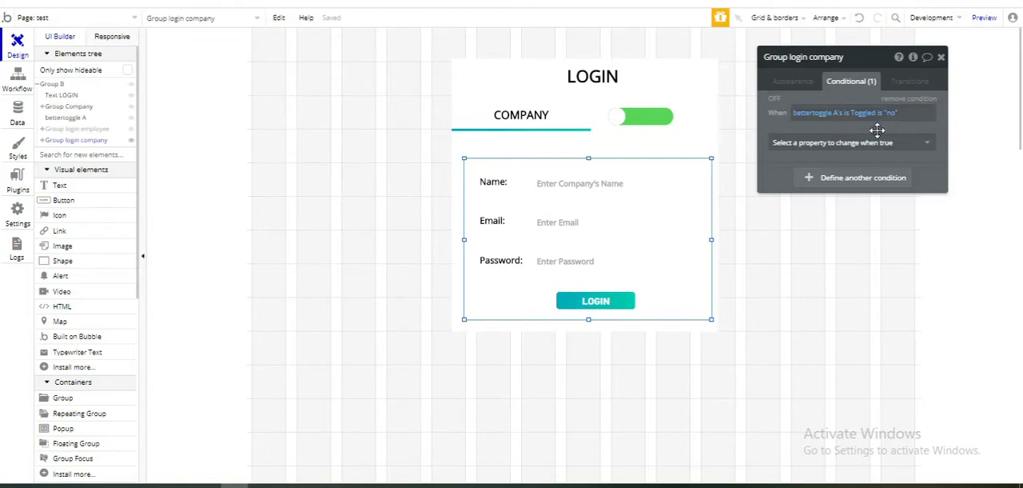
left_click(848, 142)
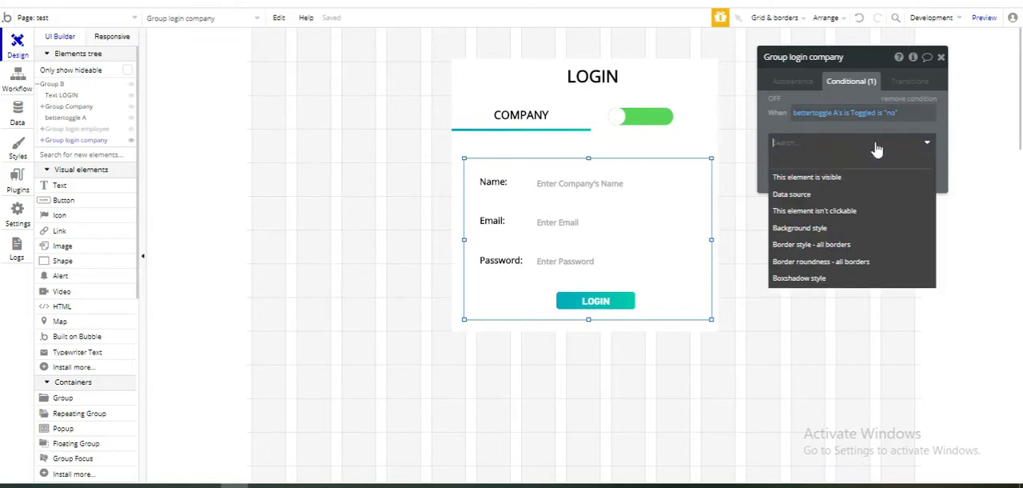
left_click(806, 176)
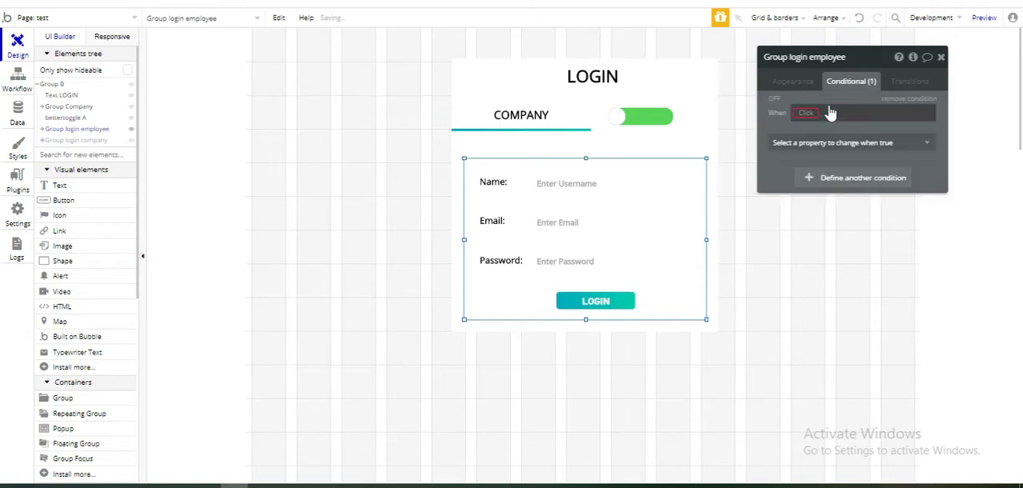
- Make Group login employee visible when bettertoggle A's is Toggled is 'yes', then close the inspector
left_click(812, 112)
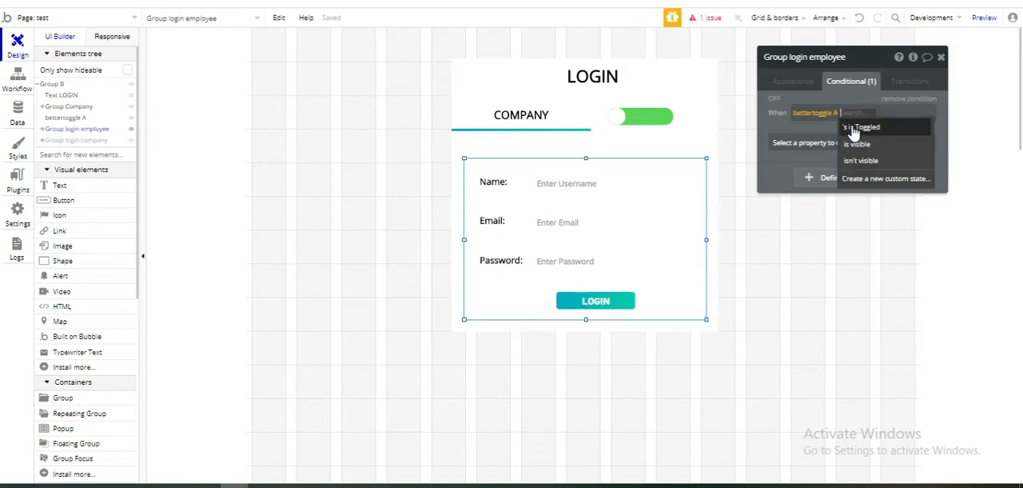
left_click(860, 127)
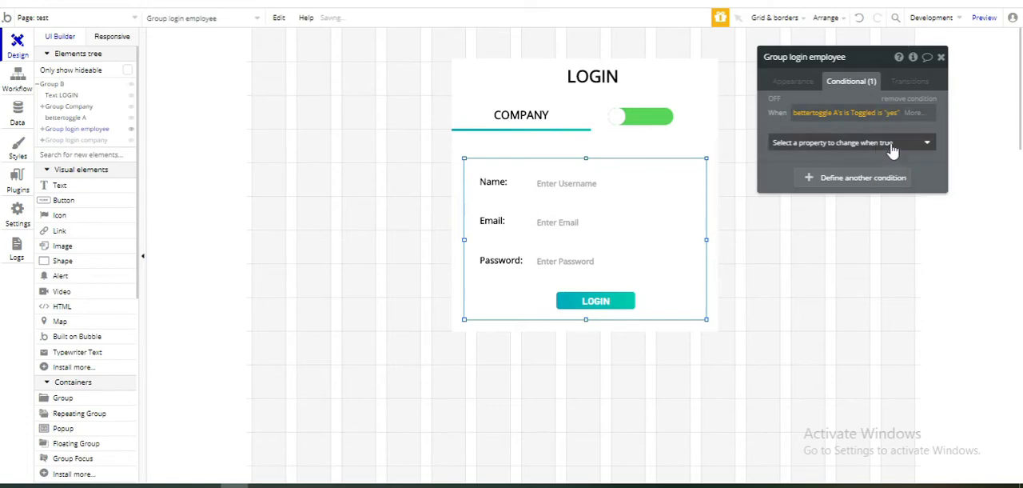
left_click(640, 117)
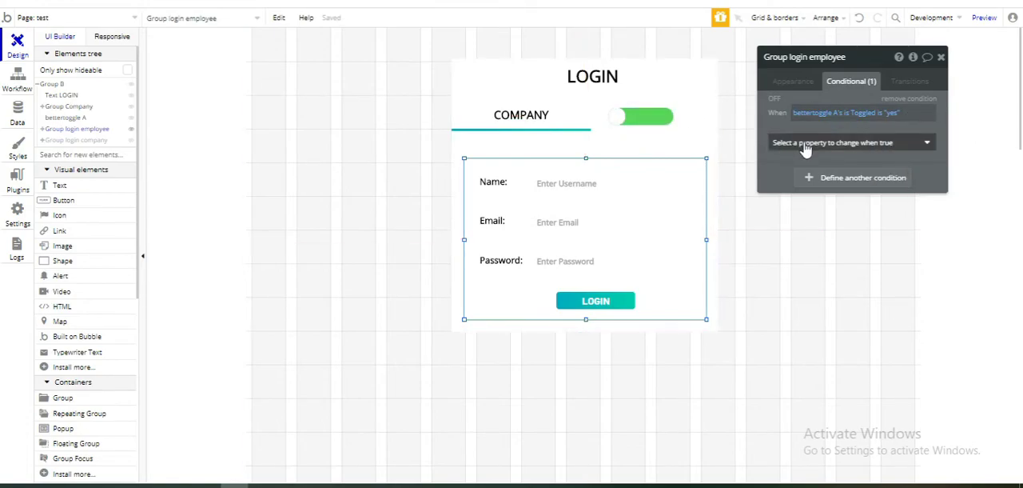
left_click(847, 142)
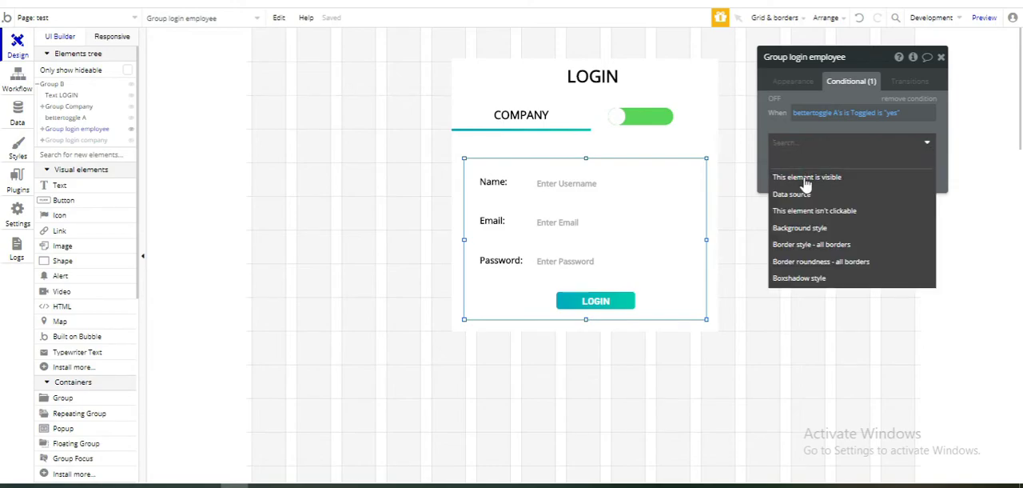
left_click(807, 176)
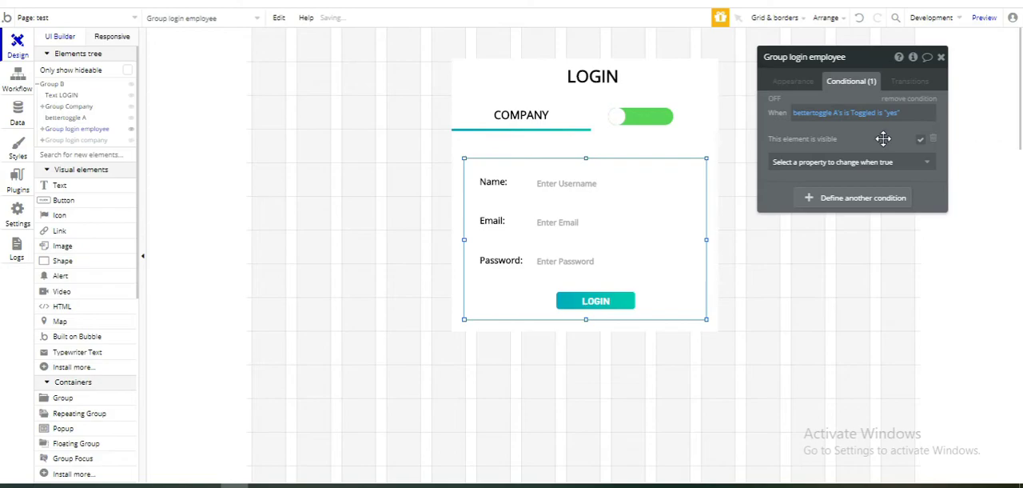
left_click(940, 56)
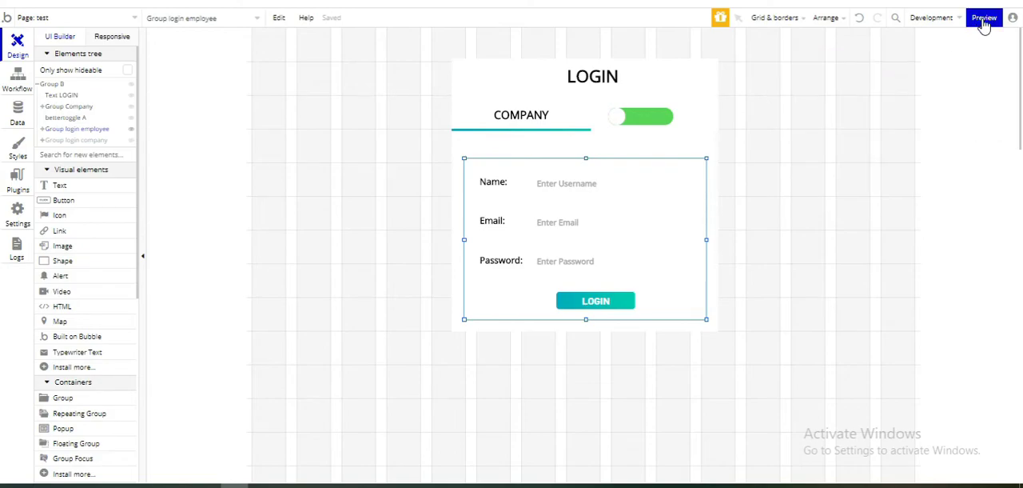
- Preview and toggle between the COMPANY and EMPLOYEE login forms, ending on EMPLOYEE
left_click(984, 17)
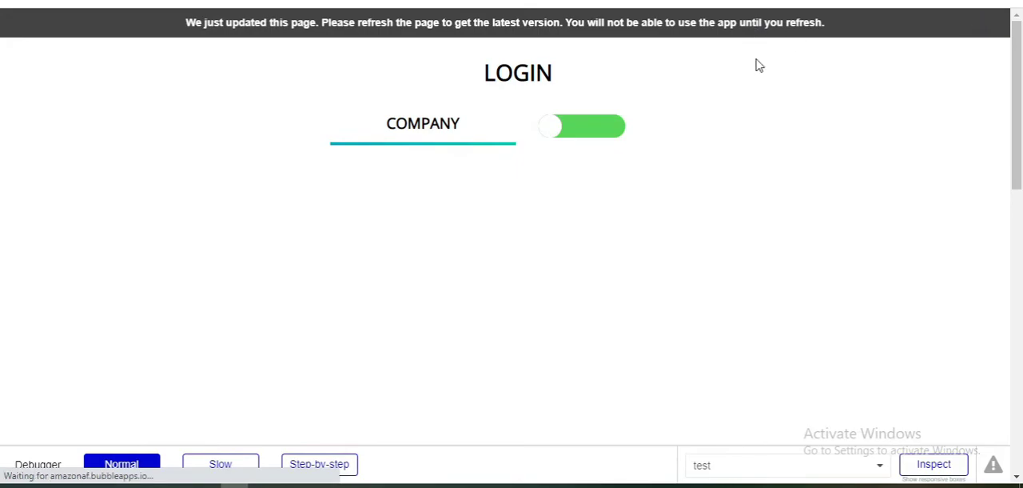
left_click(581, 126)
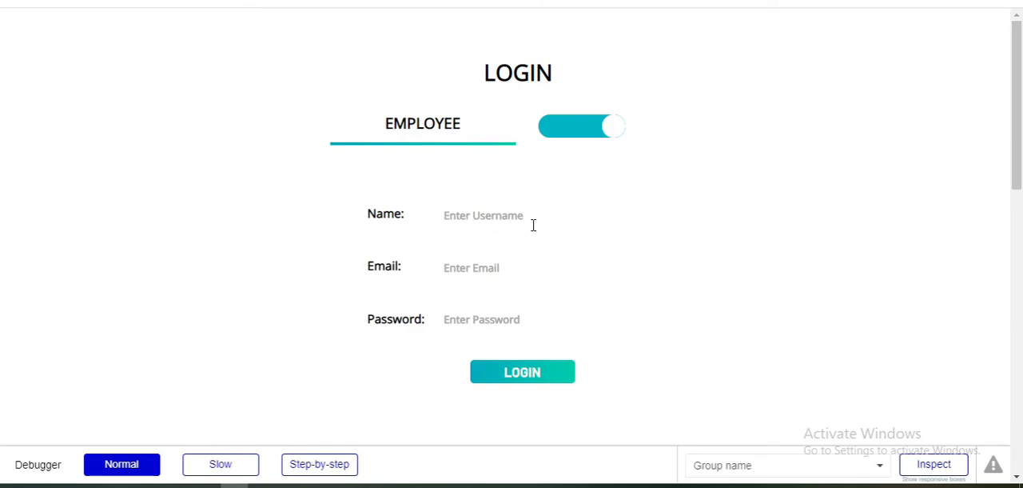
left_click(581, 125)
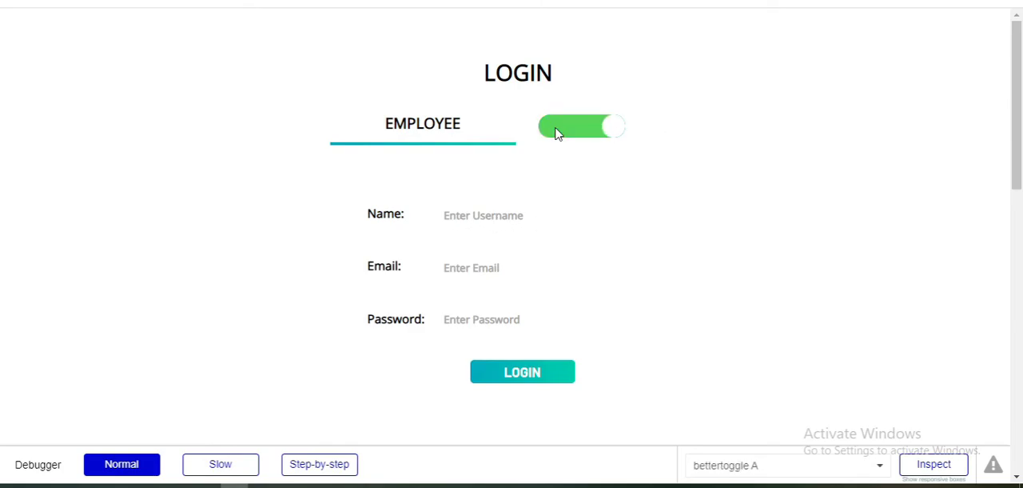
left_click(581, 126)
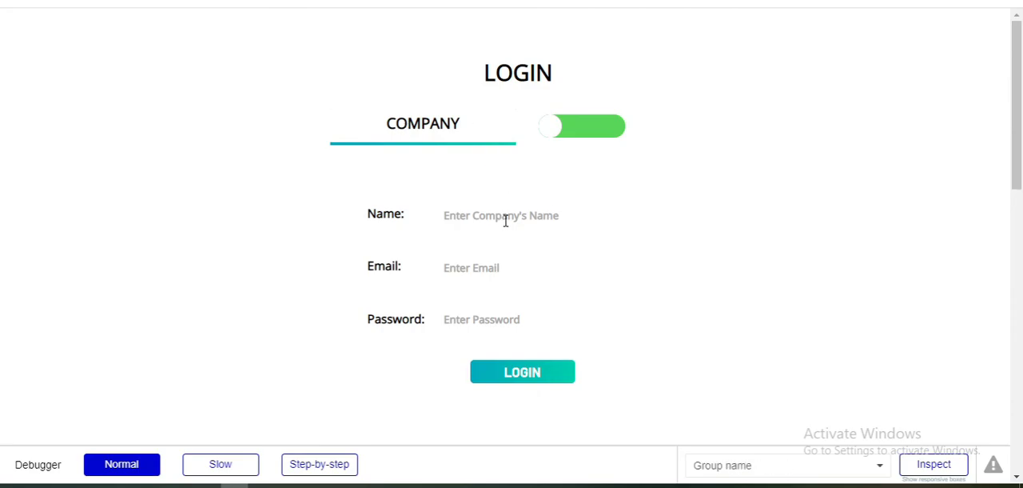
mouse_move(545, 225)
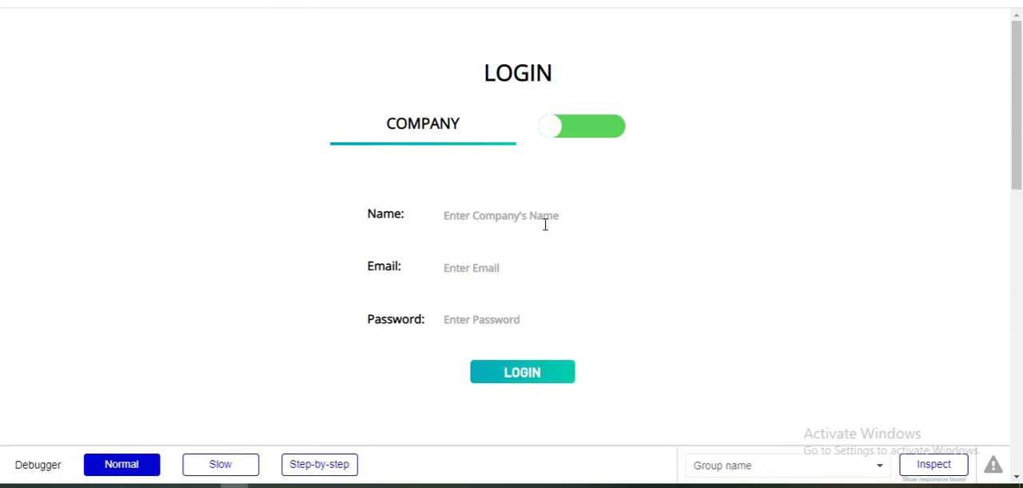
left_click(582, 126)
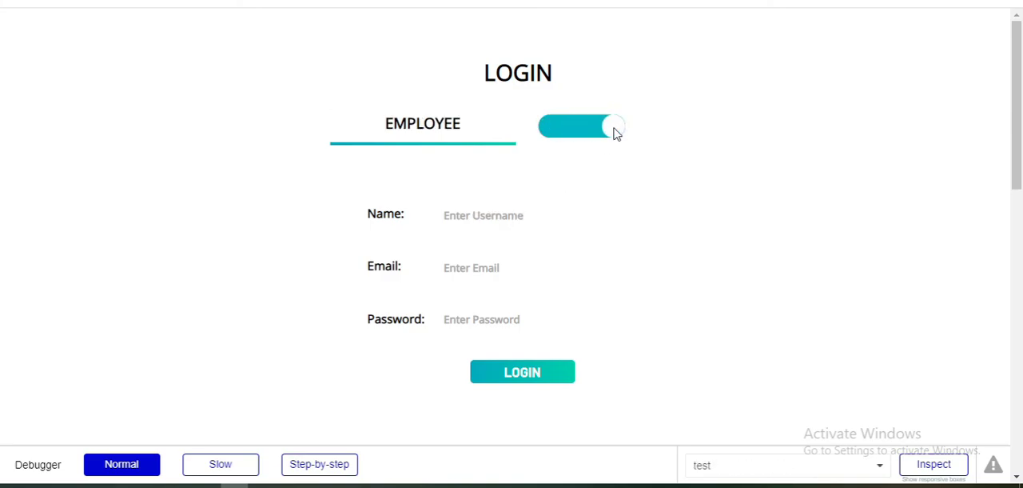
left_click(582, 126)
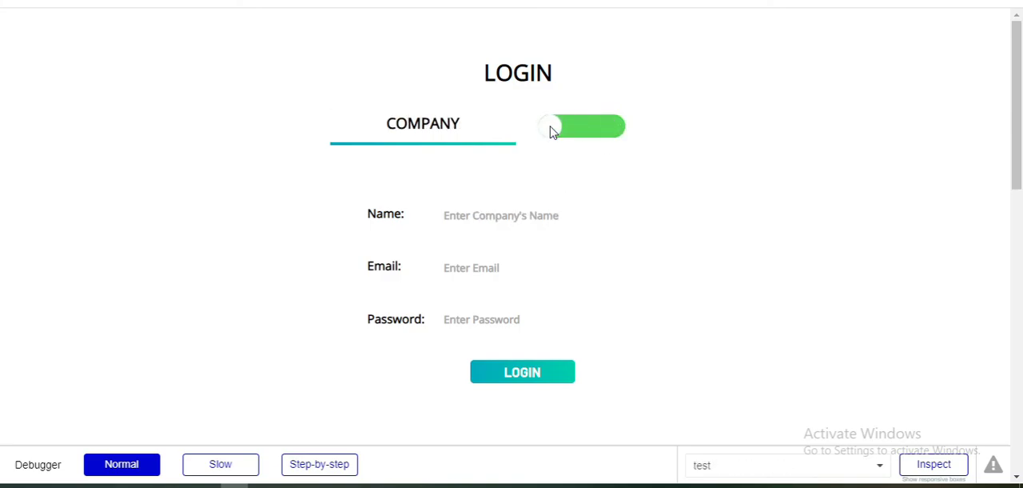
left_click(581, 126)
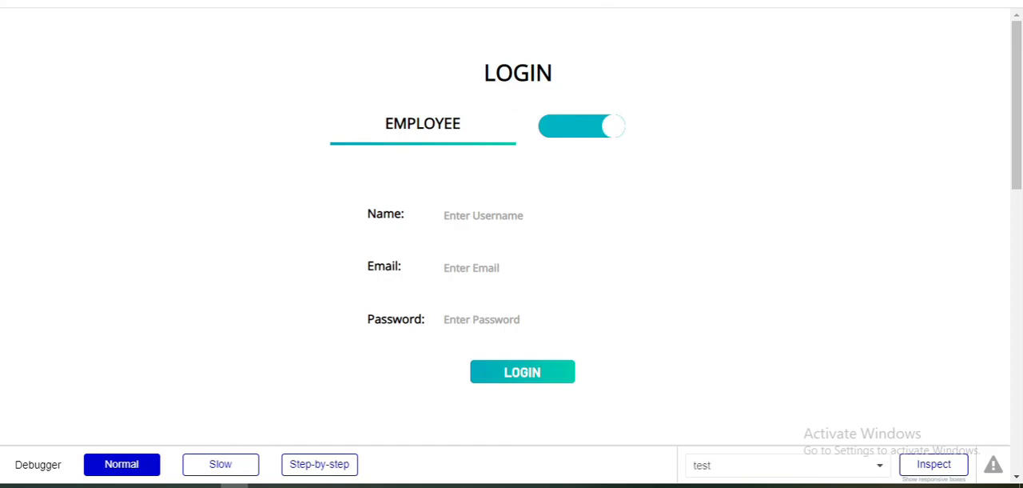